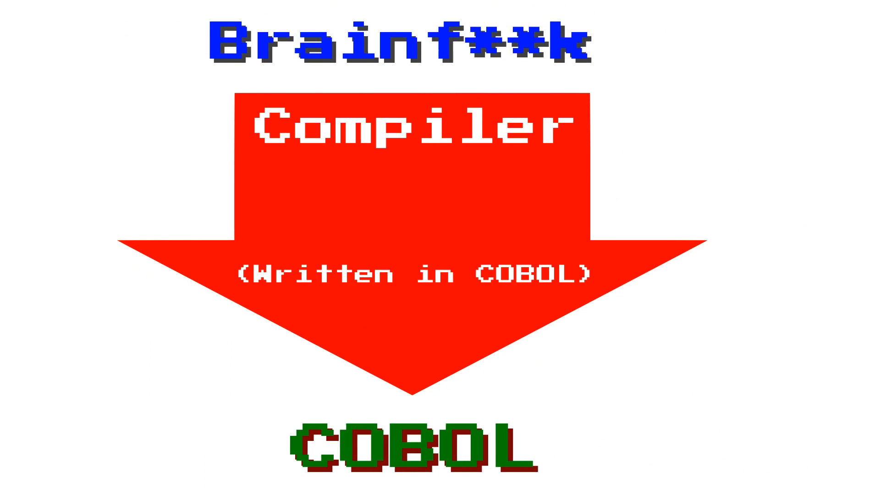
Advance to the Brainf**k → Compiler (written in COBOL) → COBOL title diagram
{"action": "scroll", "scroll_direction": "down", "scroll_amount": 3}
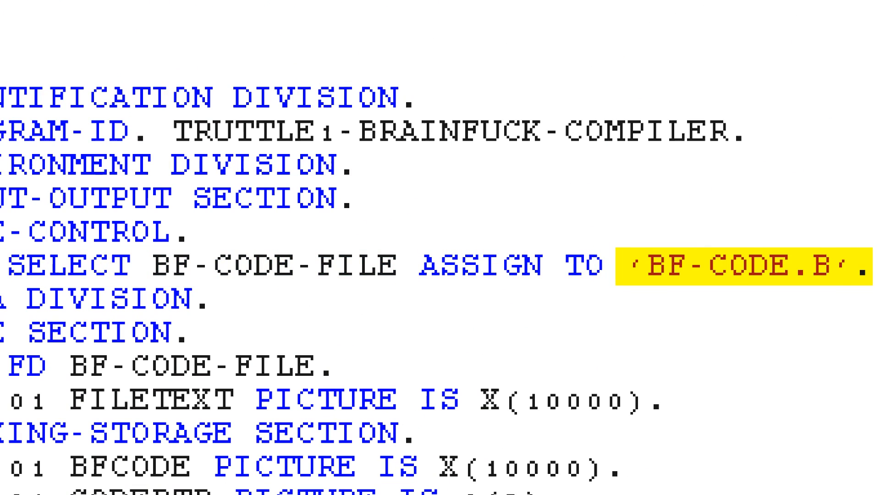
Reveal the compiler source and highlight the BF-CODE.B file assignment and reading loop
{"action": "scroll", "scroll_direction": "down", "scroll_amount": 3}
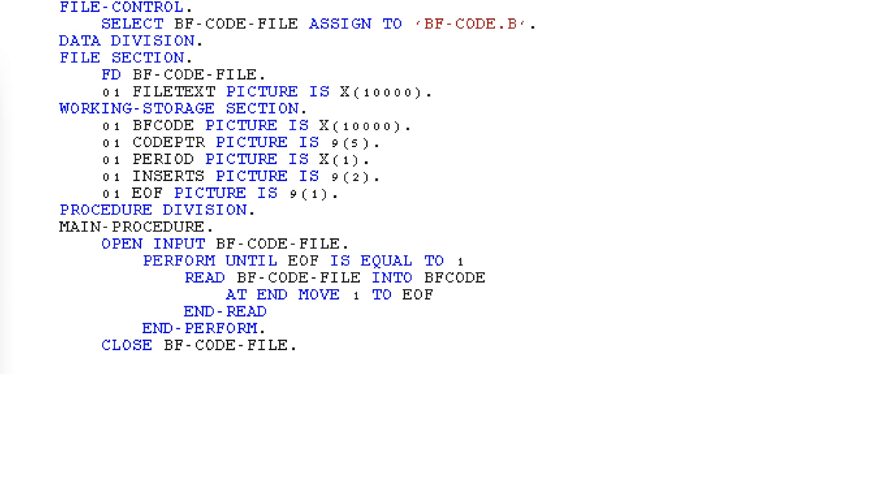
{"action": "left_click_drag", "start_coordinate": [140, 259], "coordinate": [491, 330]}
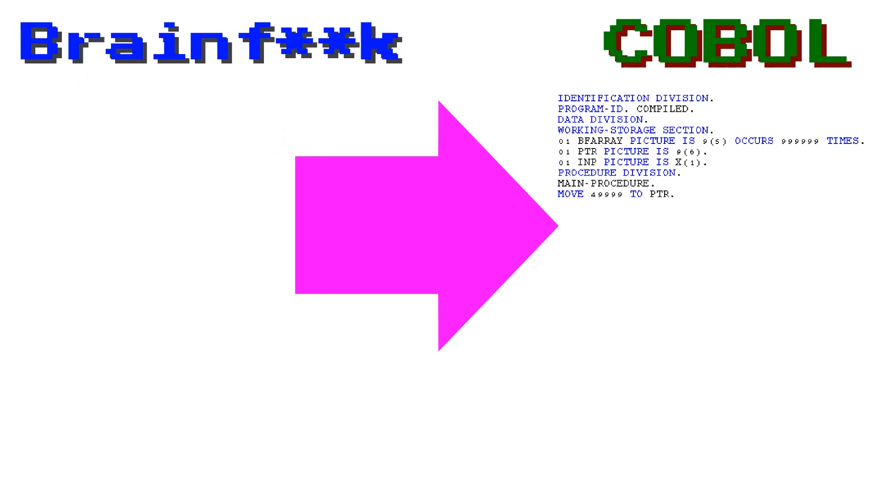
Show the generated program header, storage array and MOVE 49999 TO PTR initialization
{"action": "scroll", "scroll_direction": "down", "scroll_amount": 3}
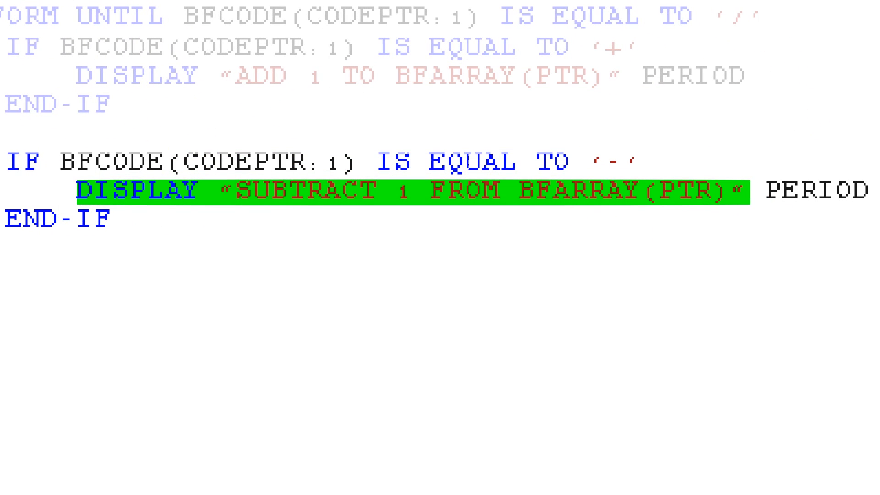
Move through the IF blocks emitting SUBTRACT 1 FROM BFARRAY(PTR) and the > / < pointer moves
{"action": "scroll", "scroll_direction": "down", "scroll_amount": 3}
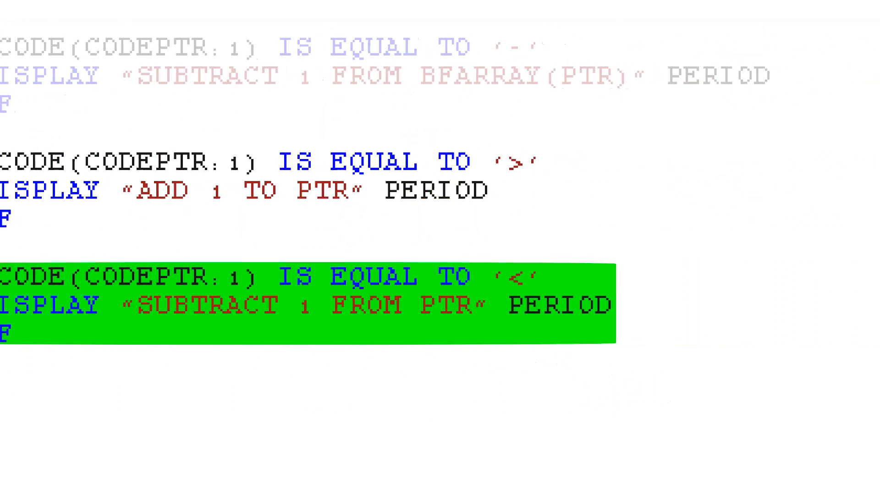
{"action": "scroll", "scroll_direction": "down", "scroll_amount": 3}
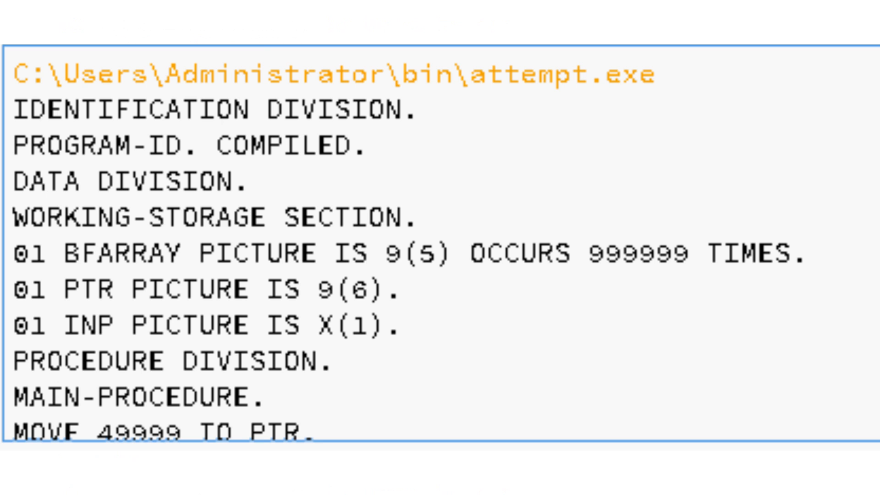
Bring the syntax-highlighted COBOL listing down to the first ADD 1 TO PTR inside the PERFORM UNTIL loop
{"action": "scroll", "scroll_direction": "down", "scroll_amount": 3}
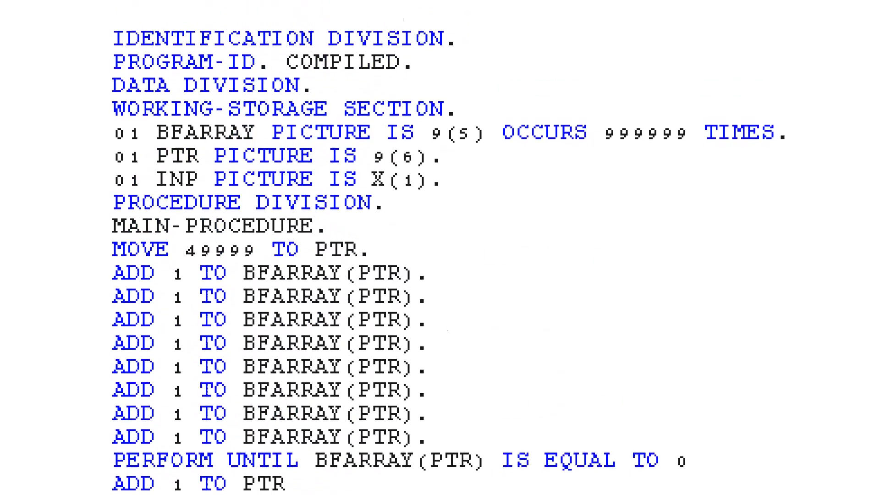
Scroll the generated COBOL down to the DISPLAY FUNCTION CHAR output statements
{"action": "scroll", "scroll_direction": "down", "scroll_amount": 3}
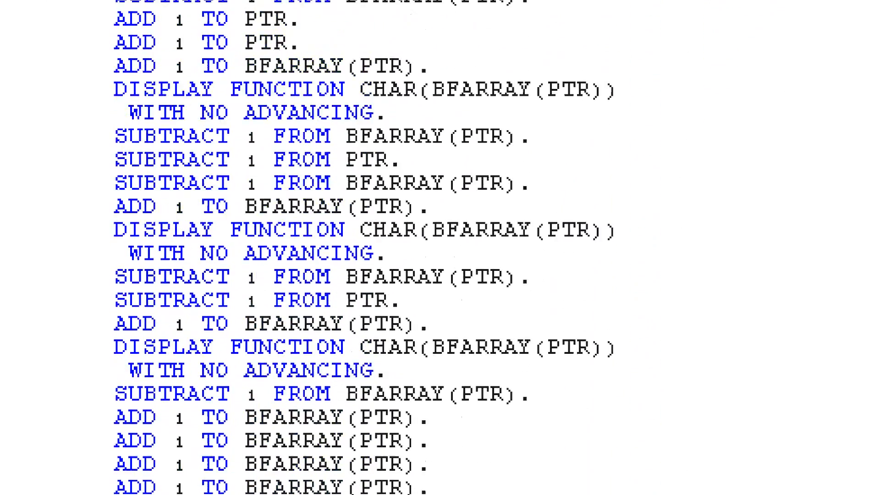
{"action": "scroll", "scroll_direction": "down", "scroll_amount": 3}
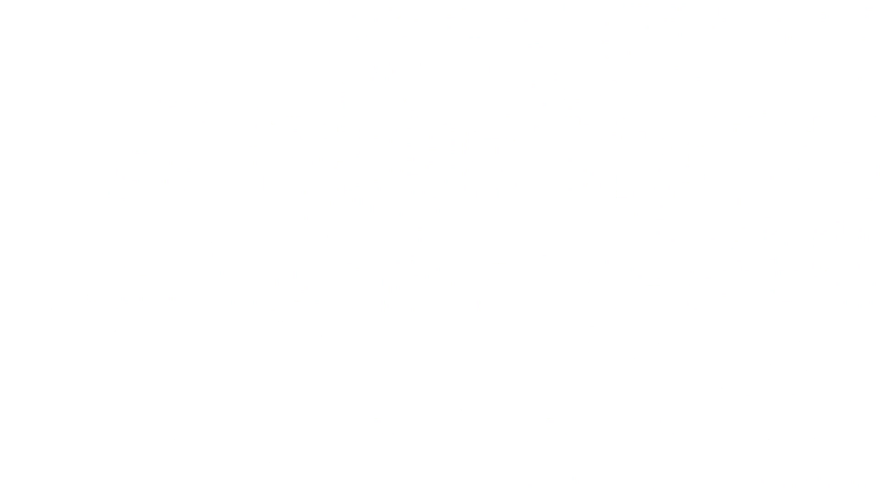
Paste the Brainf**k hello-world source into TIO's COBOL (GNU) box and run it, getting a PROGRAM-ID error
{"action": "type", "text": "+[-[<<[+[--->]-[<<<]]]>>>-]>-.---.>..>.<<<<-.<+.>>>>>.>.<<.<-."}
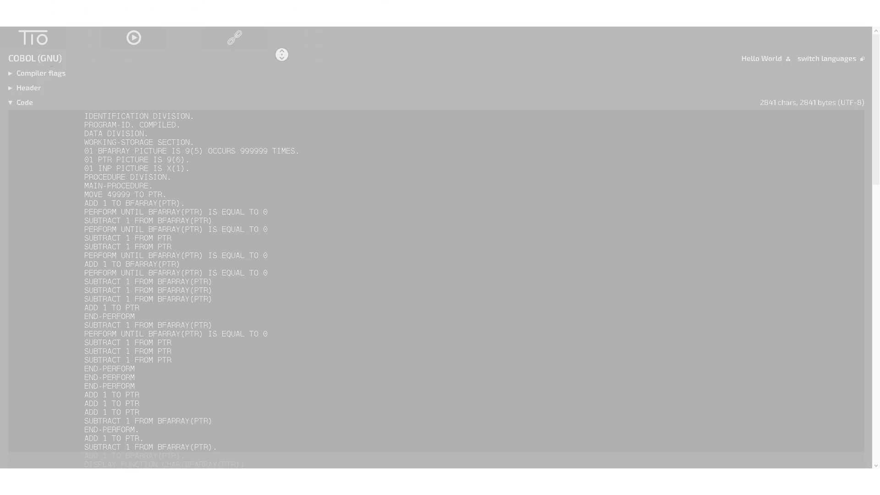
{"action": "left_click", "coordinate": [133, 37]}
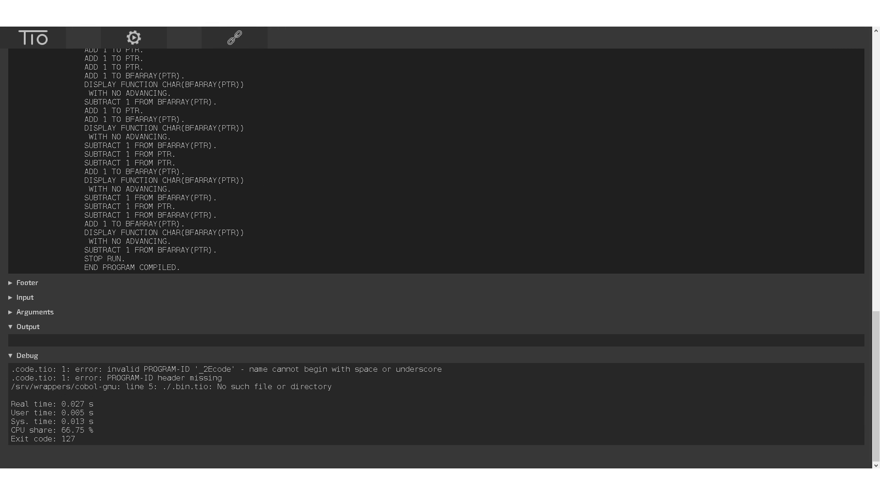